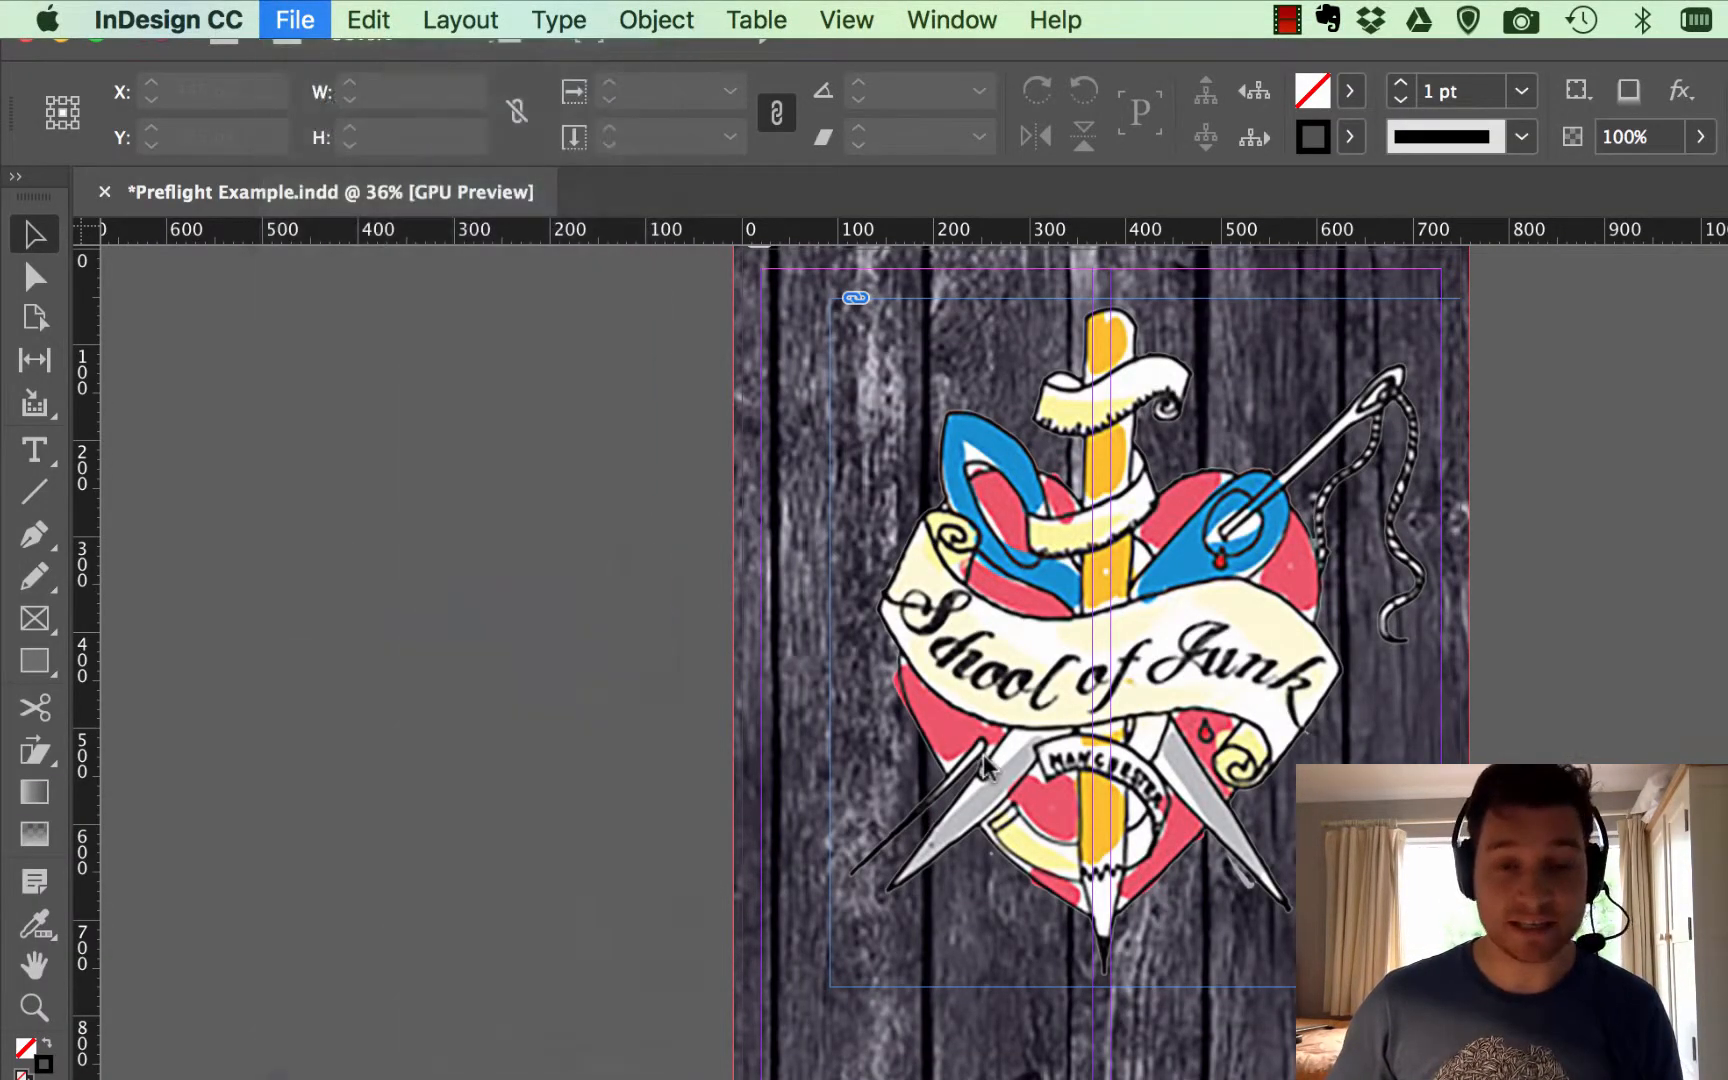
Export the document as an EPUB (Fixed Layout) file named Test on the Desktop
click(294, 20)
text(Test)
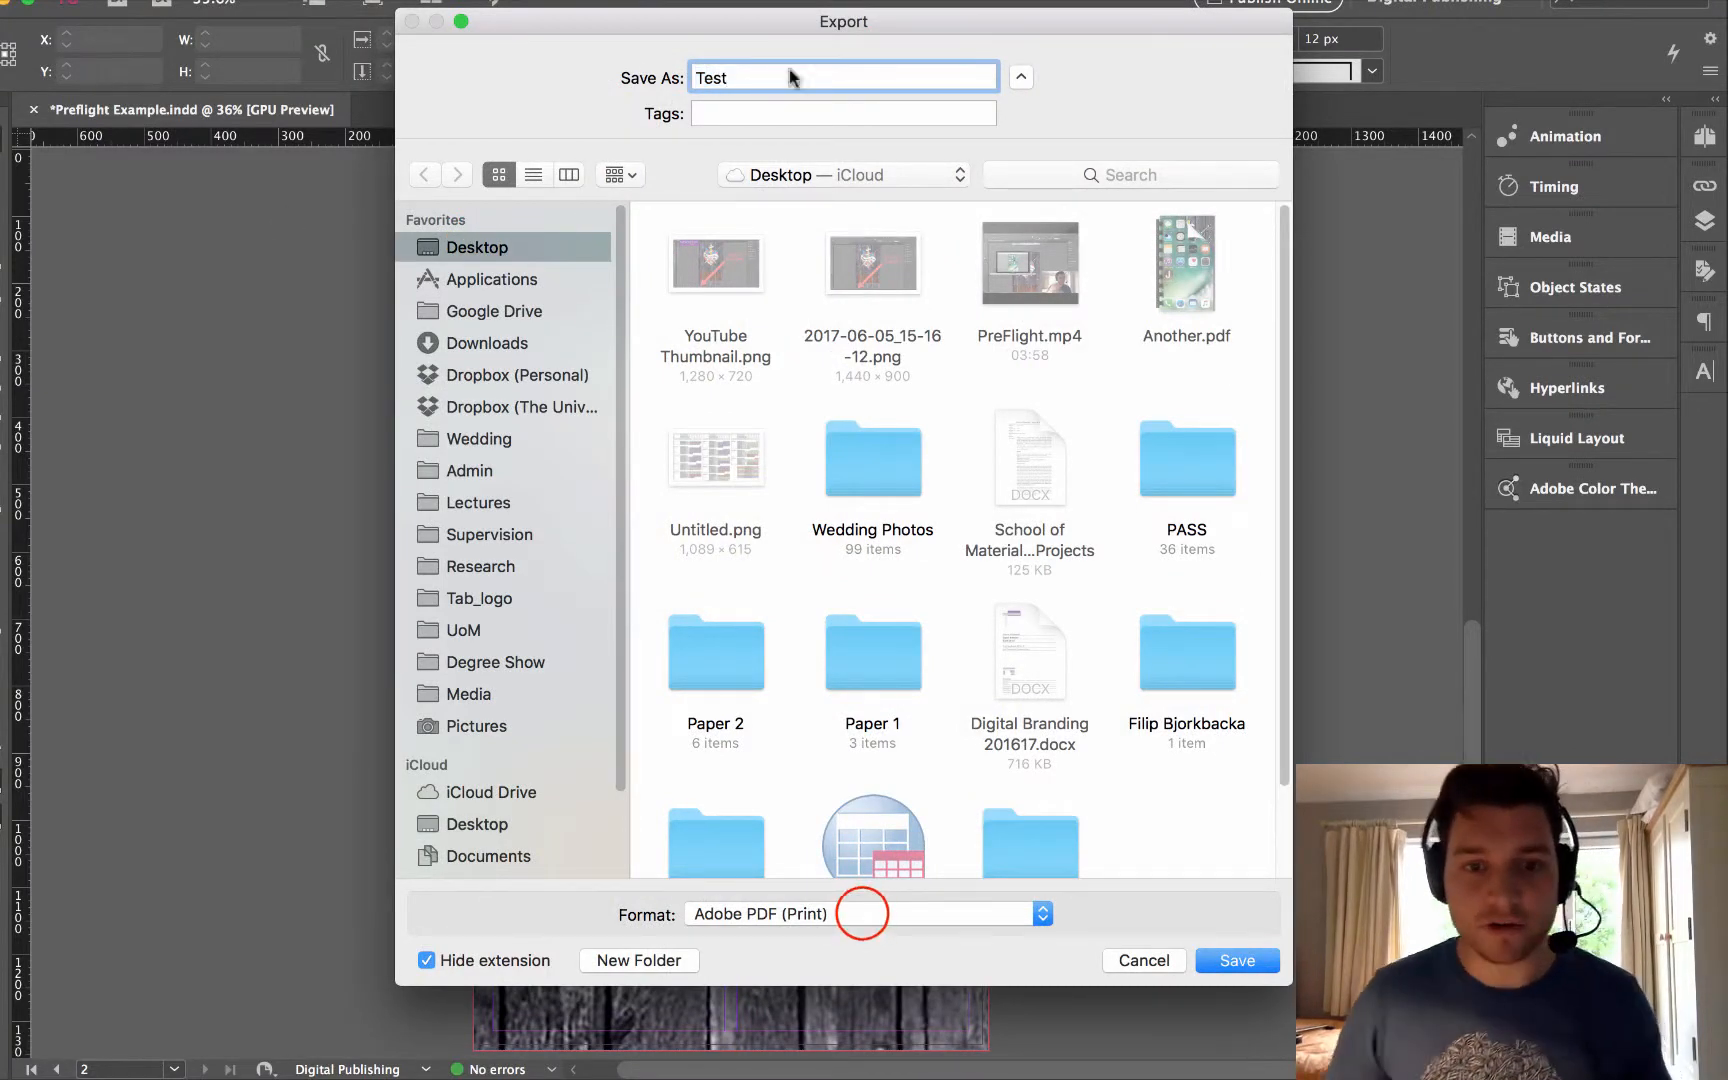
click(1042, 914)
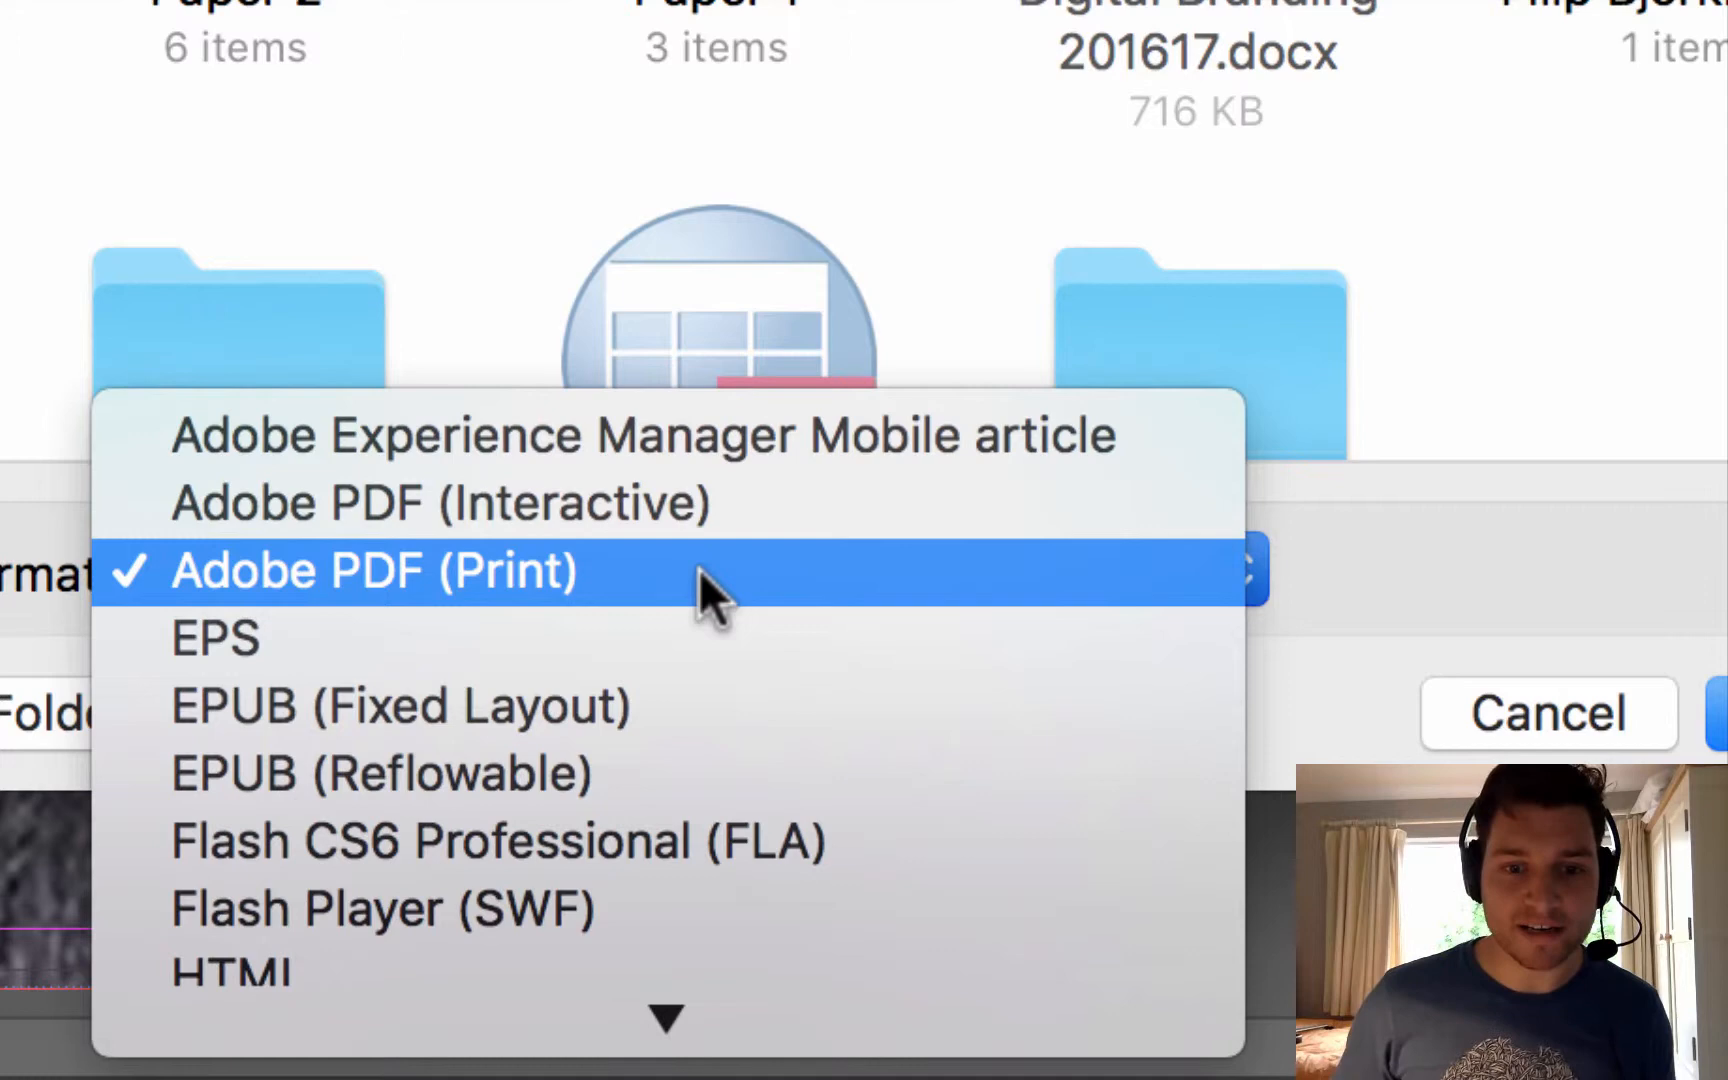
mouse_move(652, 726)
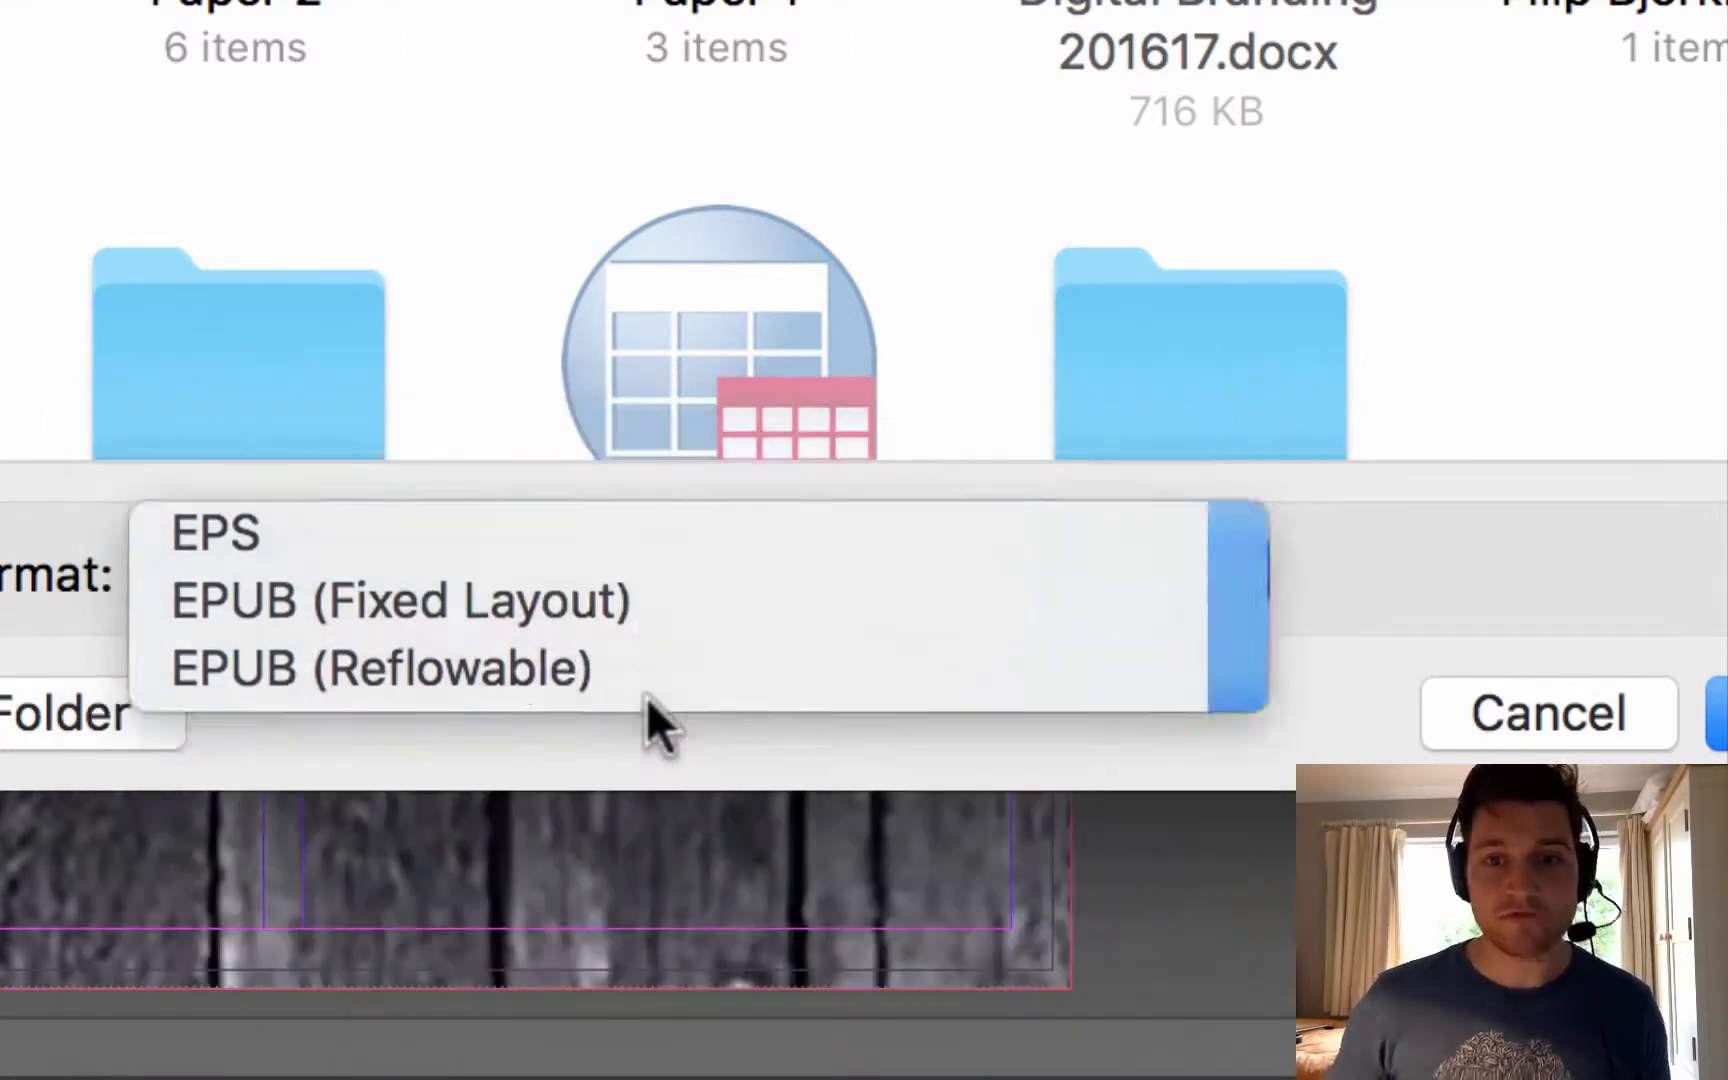
click(410, 602)
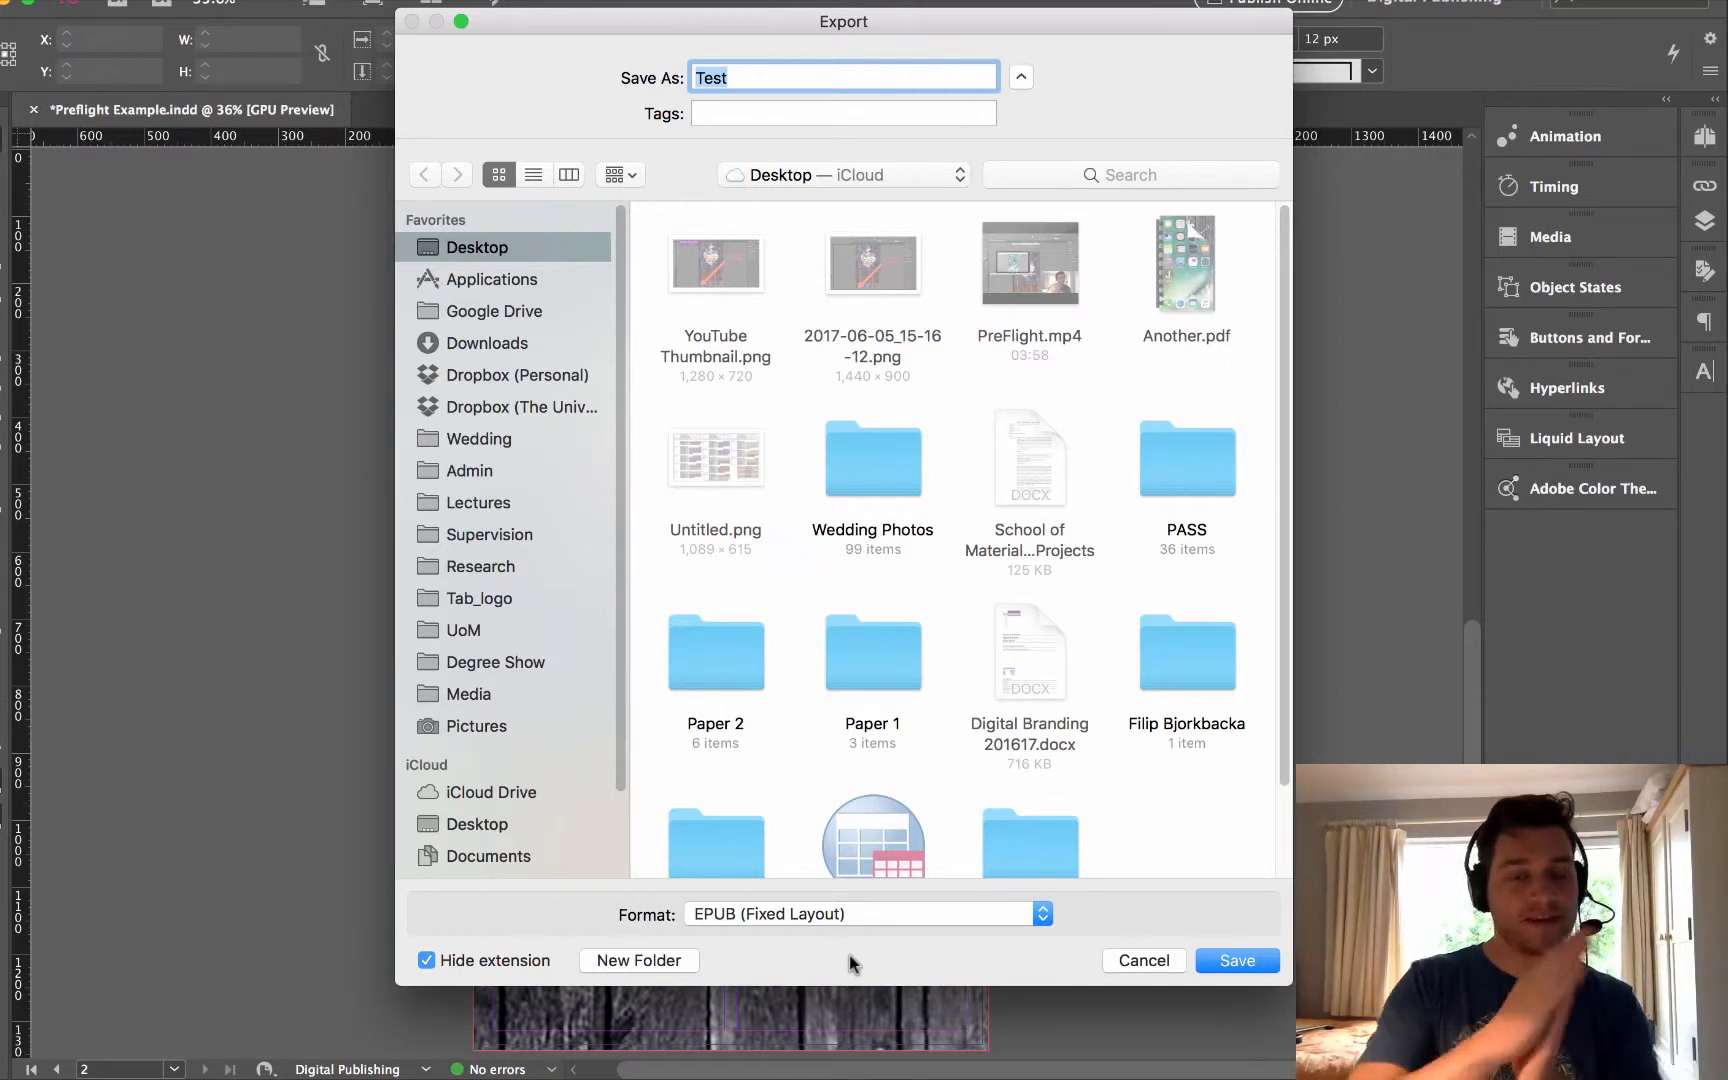
click(1236, 960)
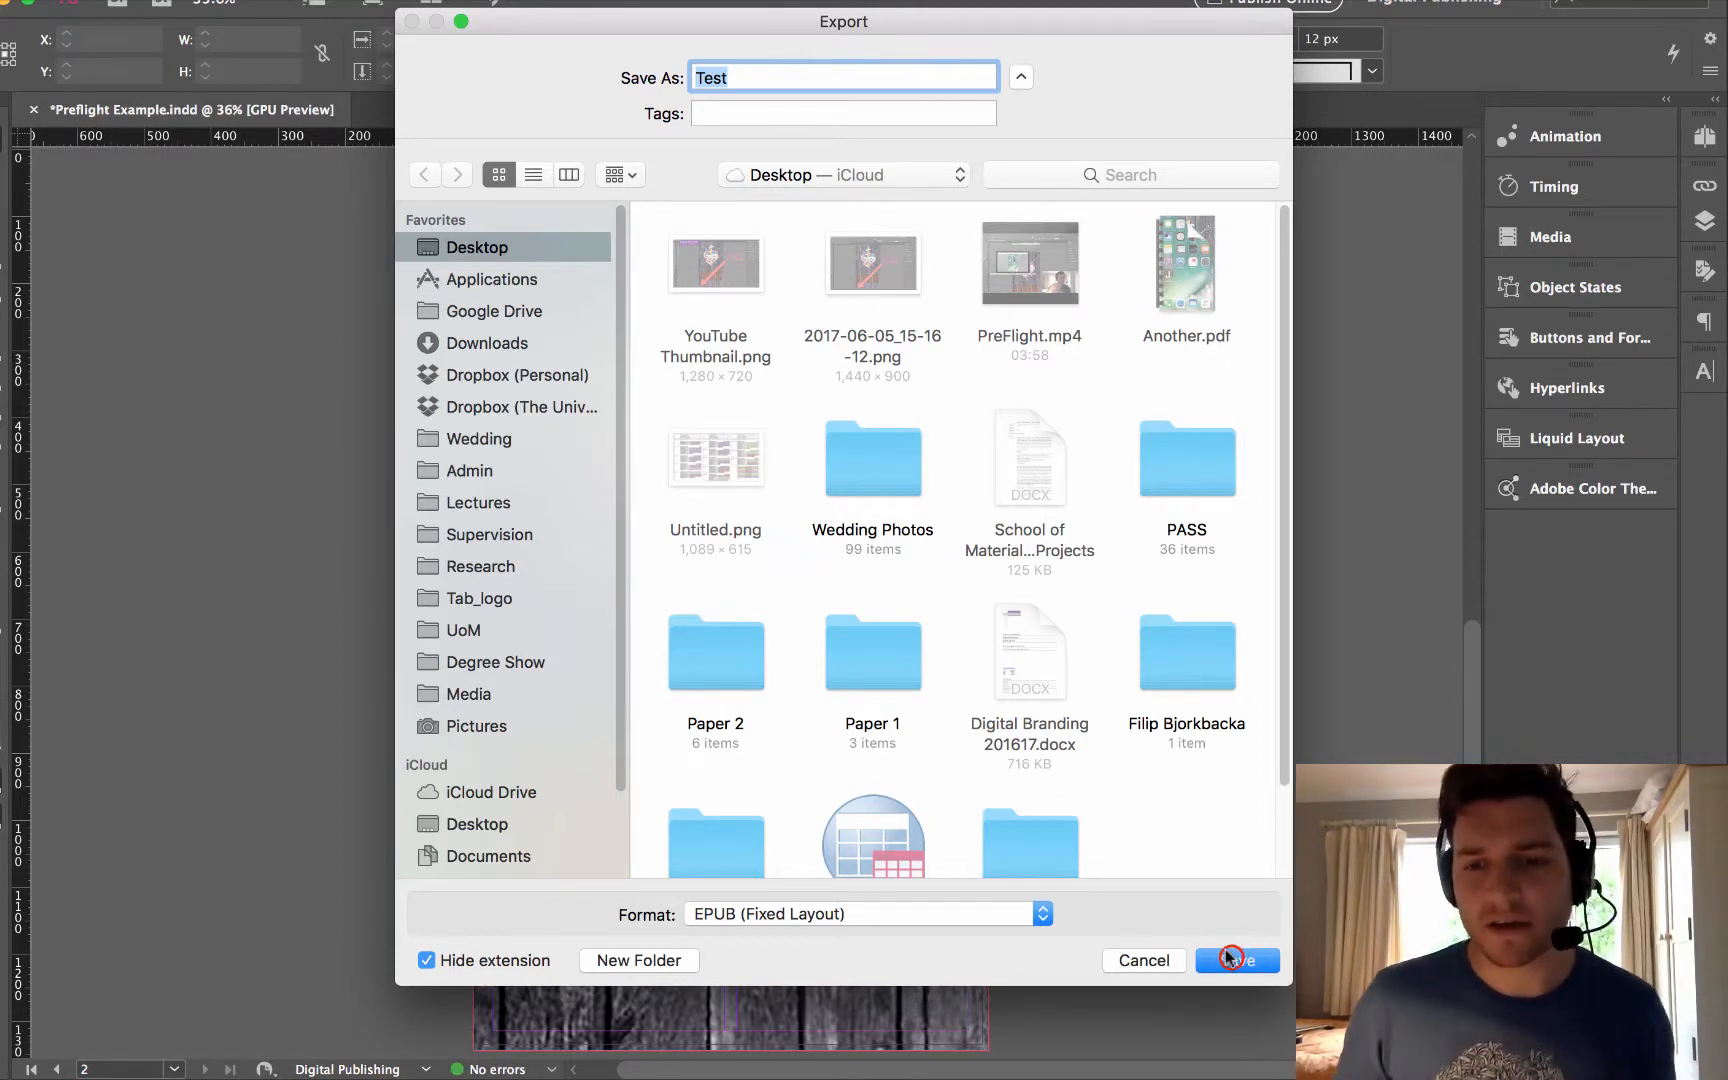
Confirm the save and keep the export range on All Pages after trying Range
click(1236, 960)
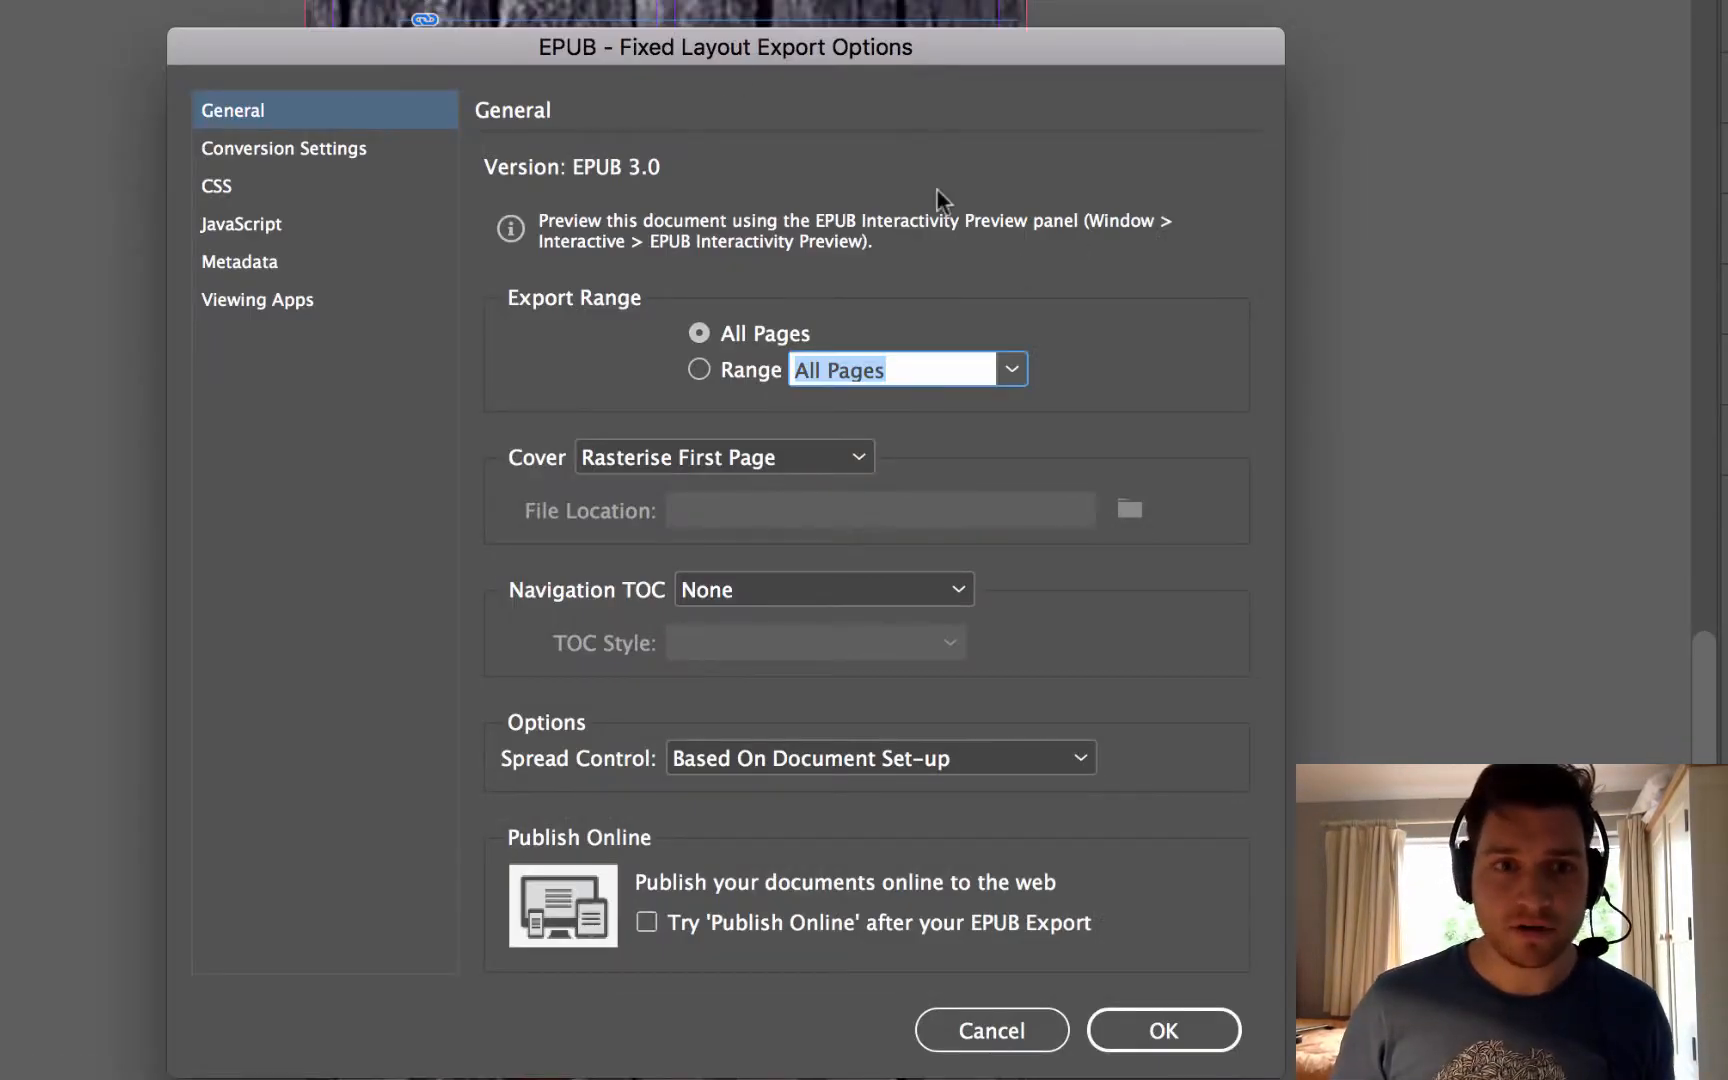
mouse_move(598, 204)
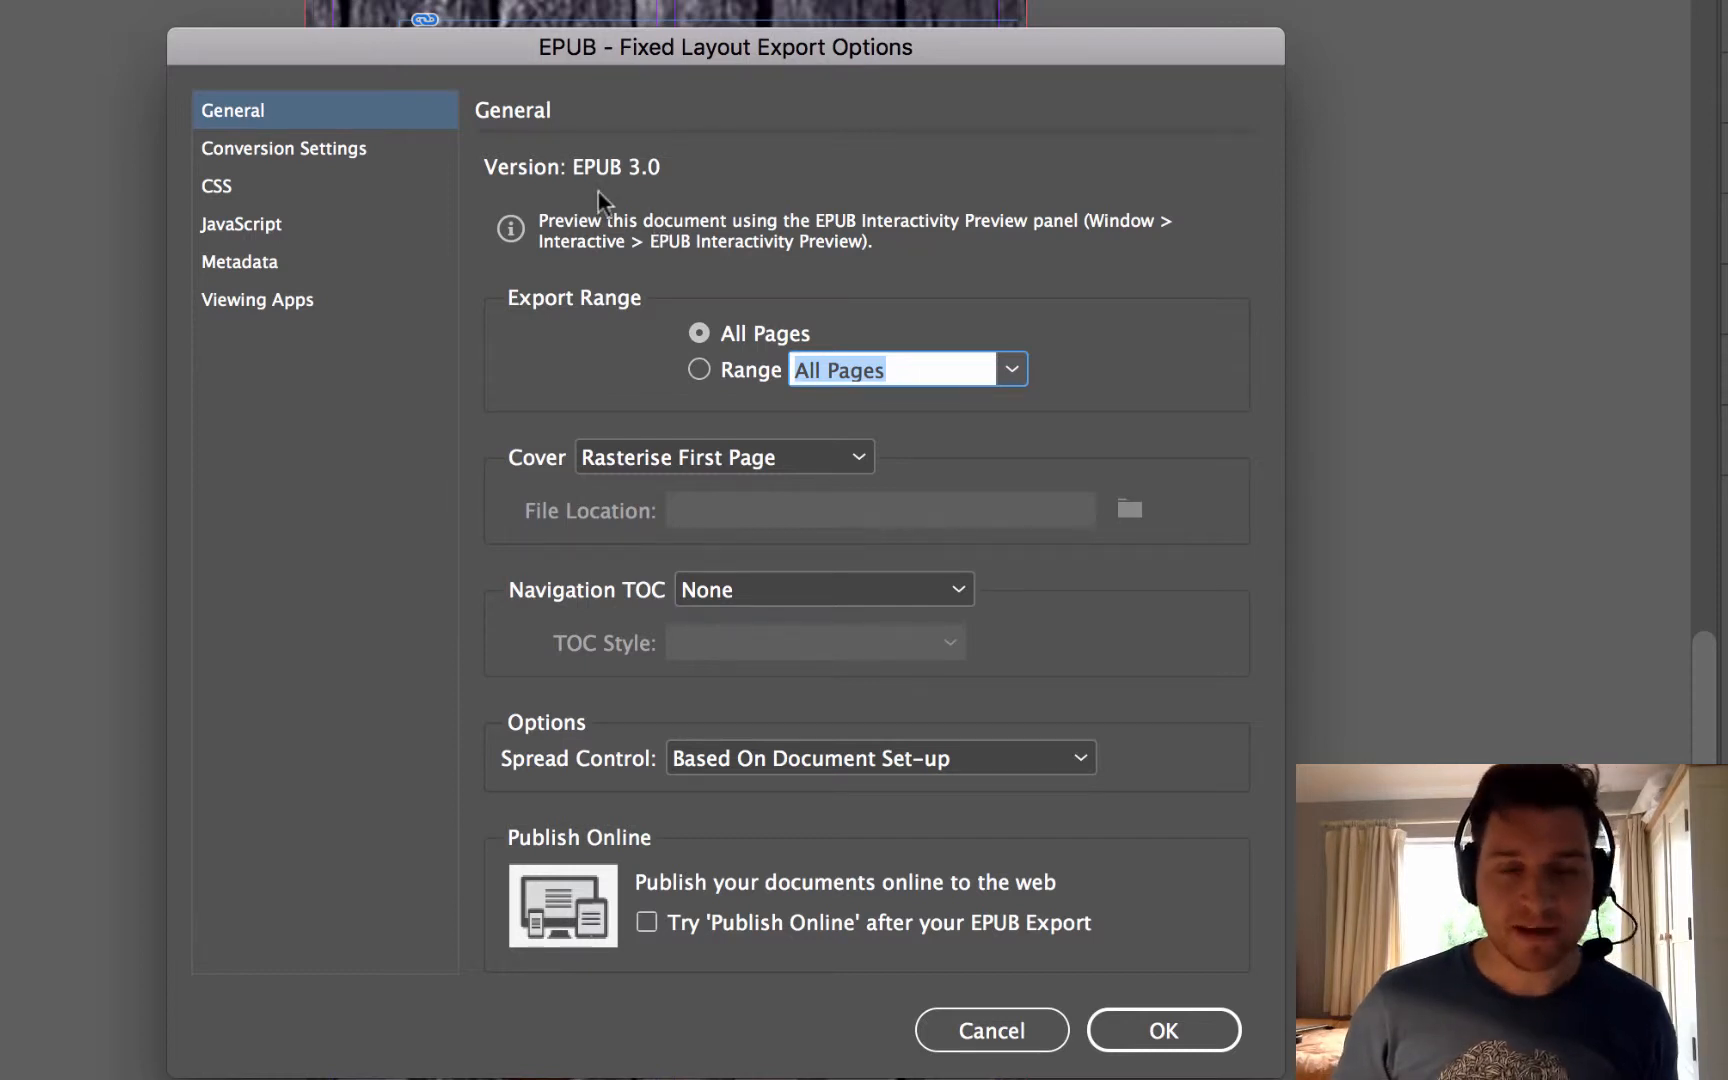
mouse_move(580, 200)
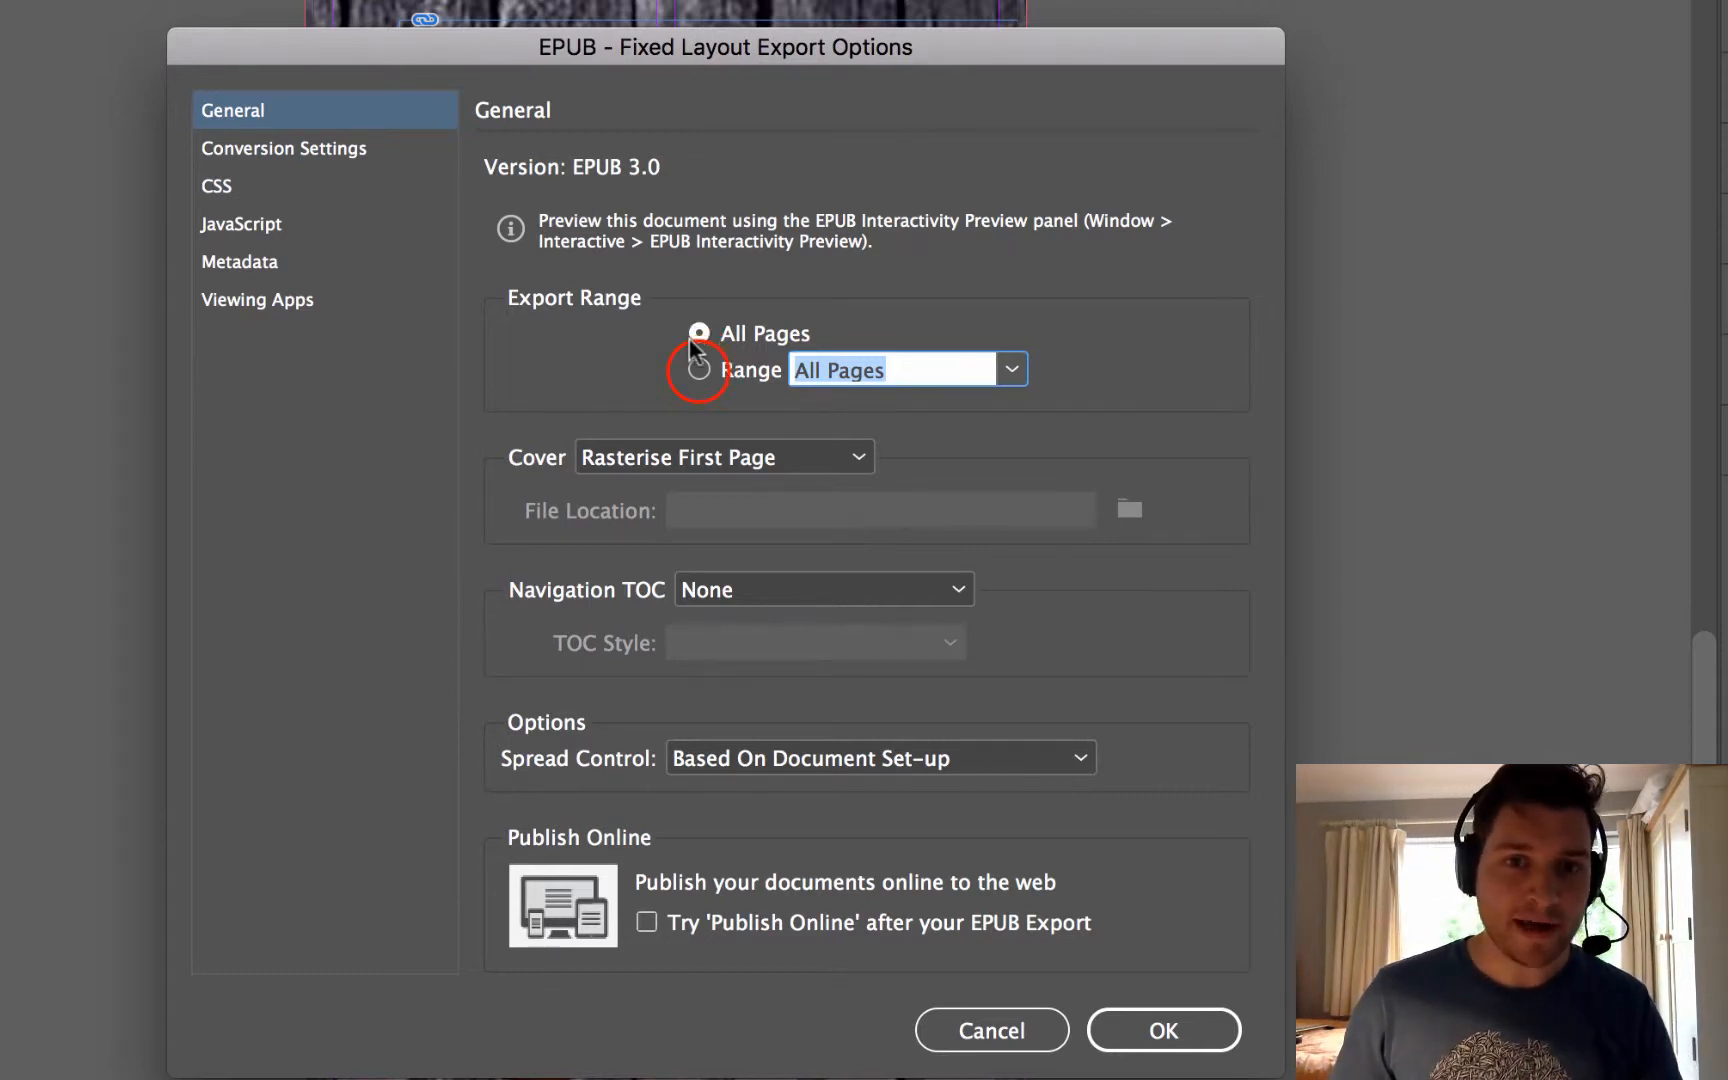
click(700, 370)
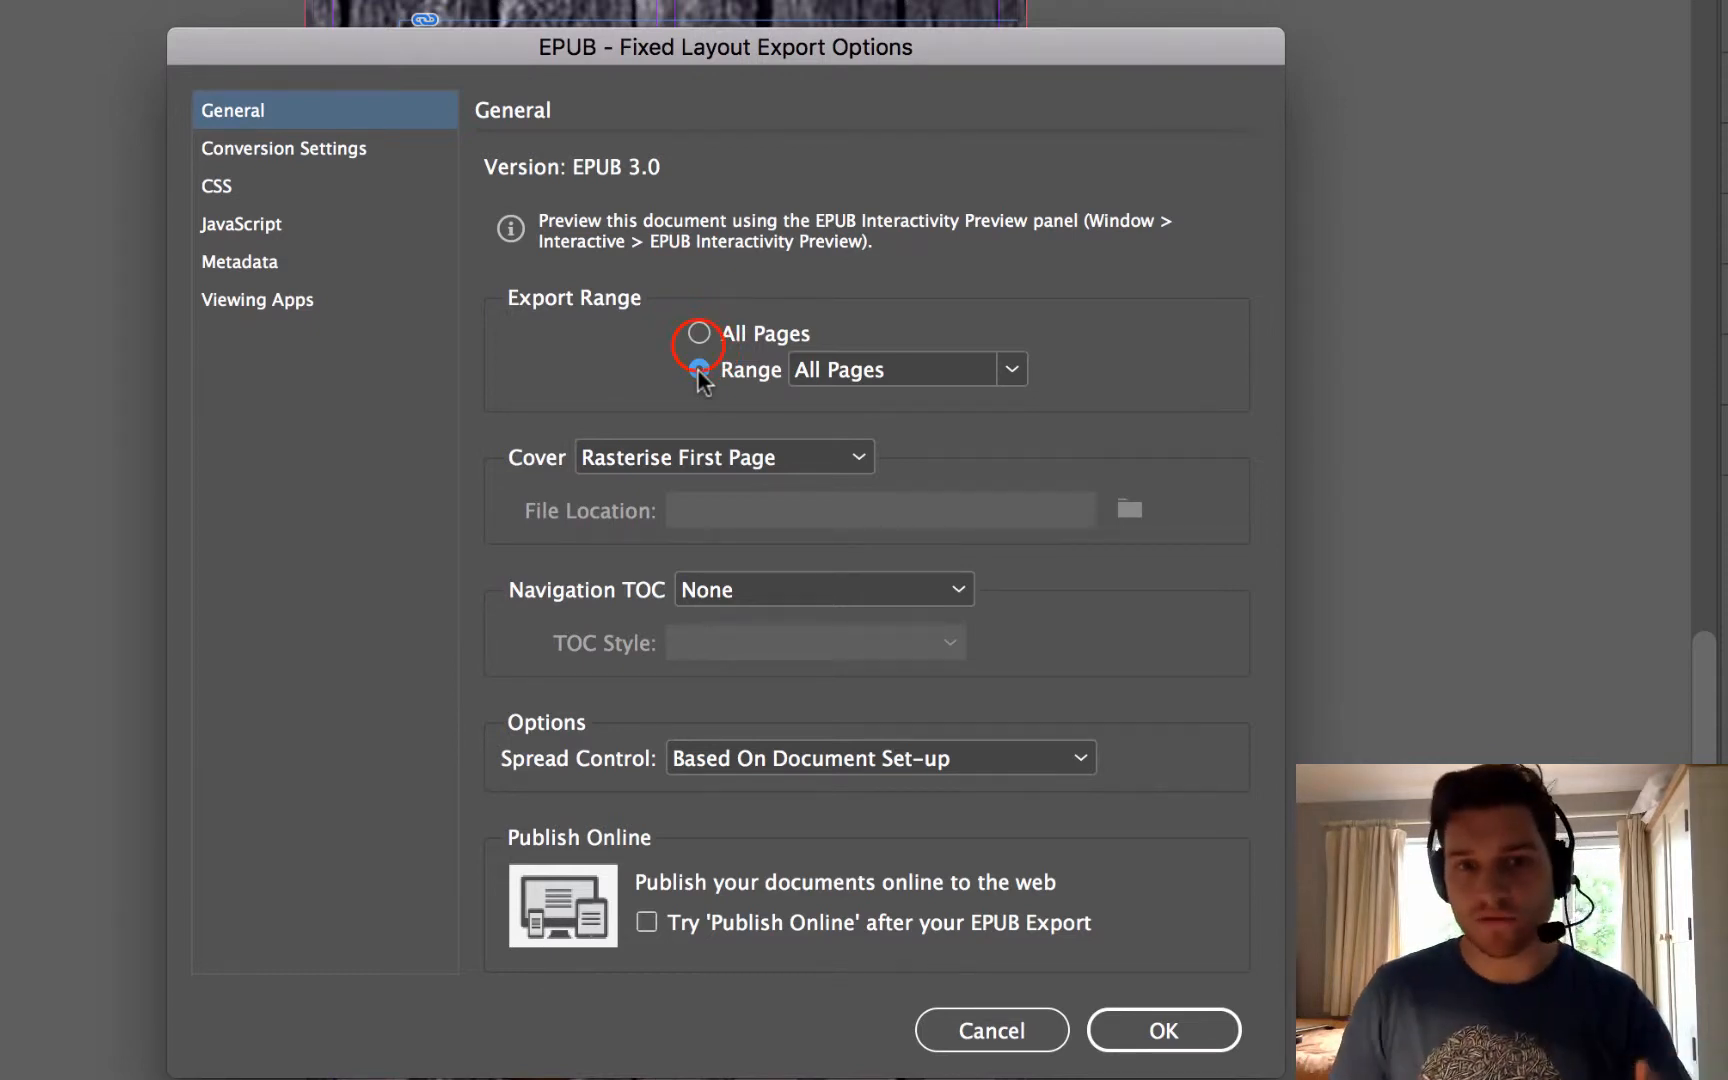
click(698, 332)
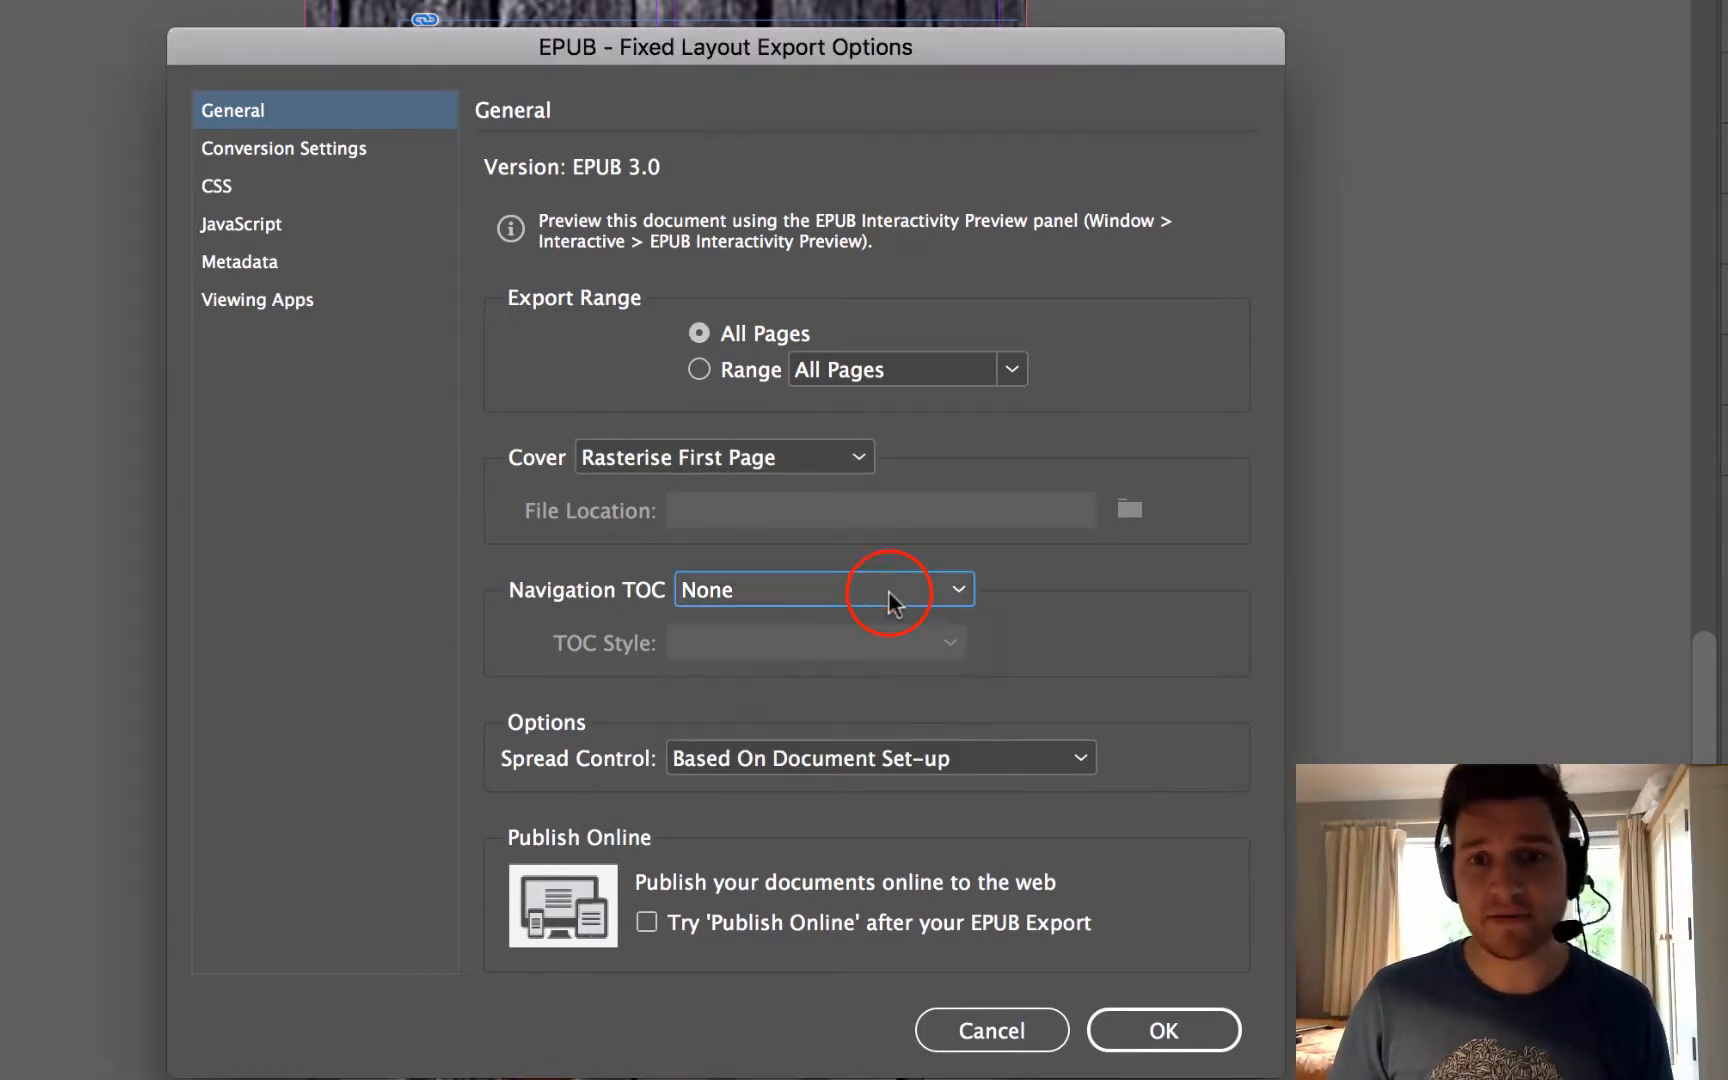
click(958, 590)
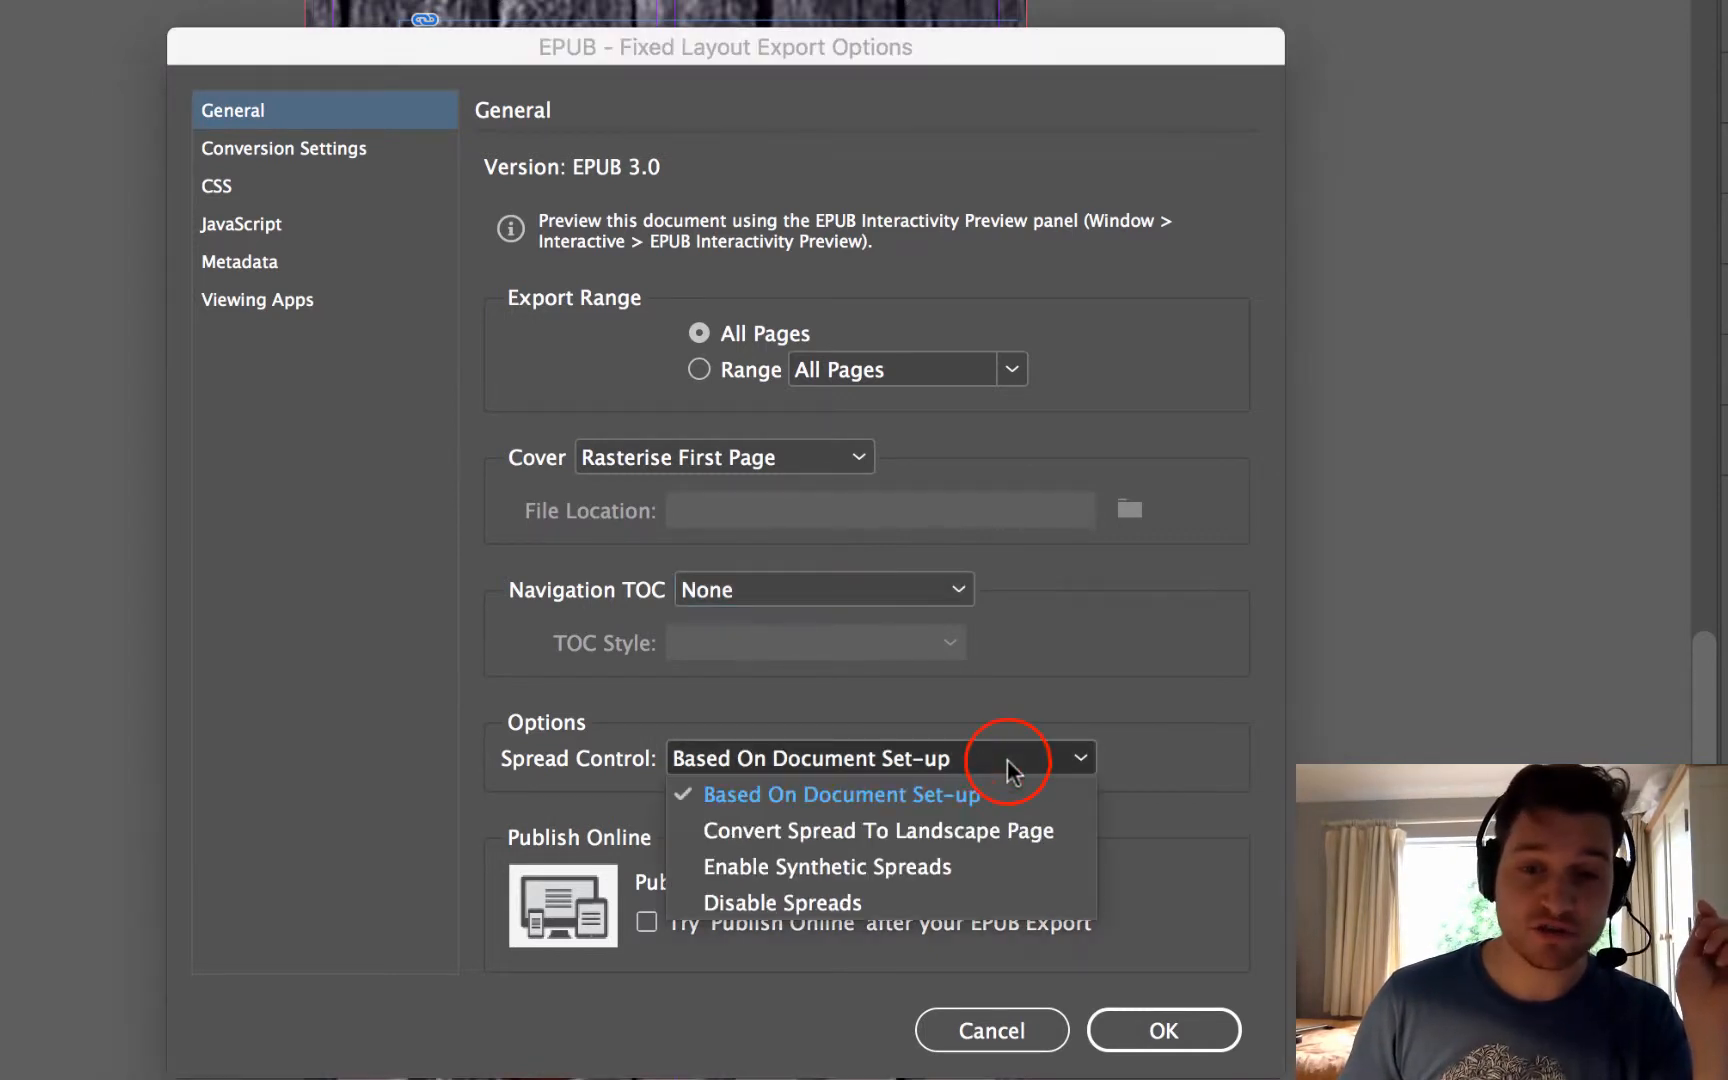
click(844, 794)
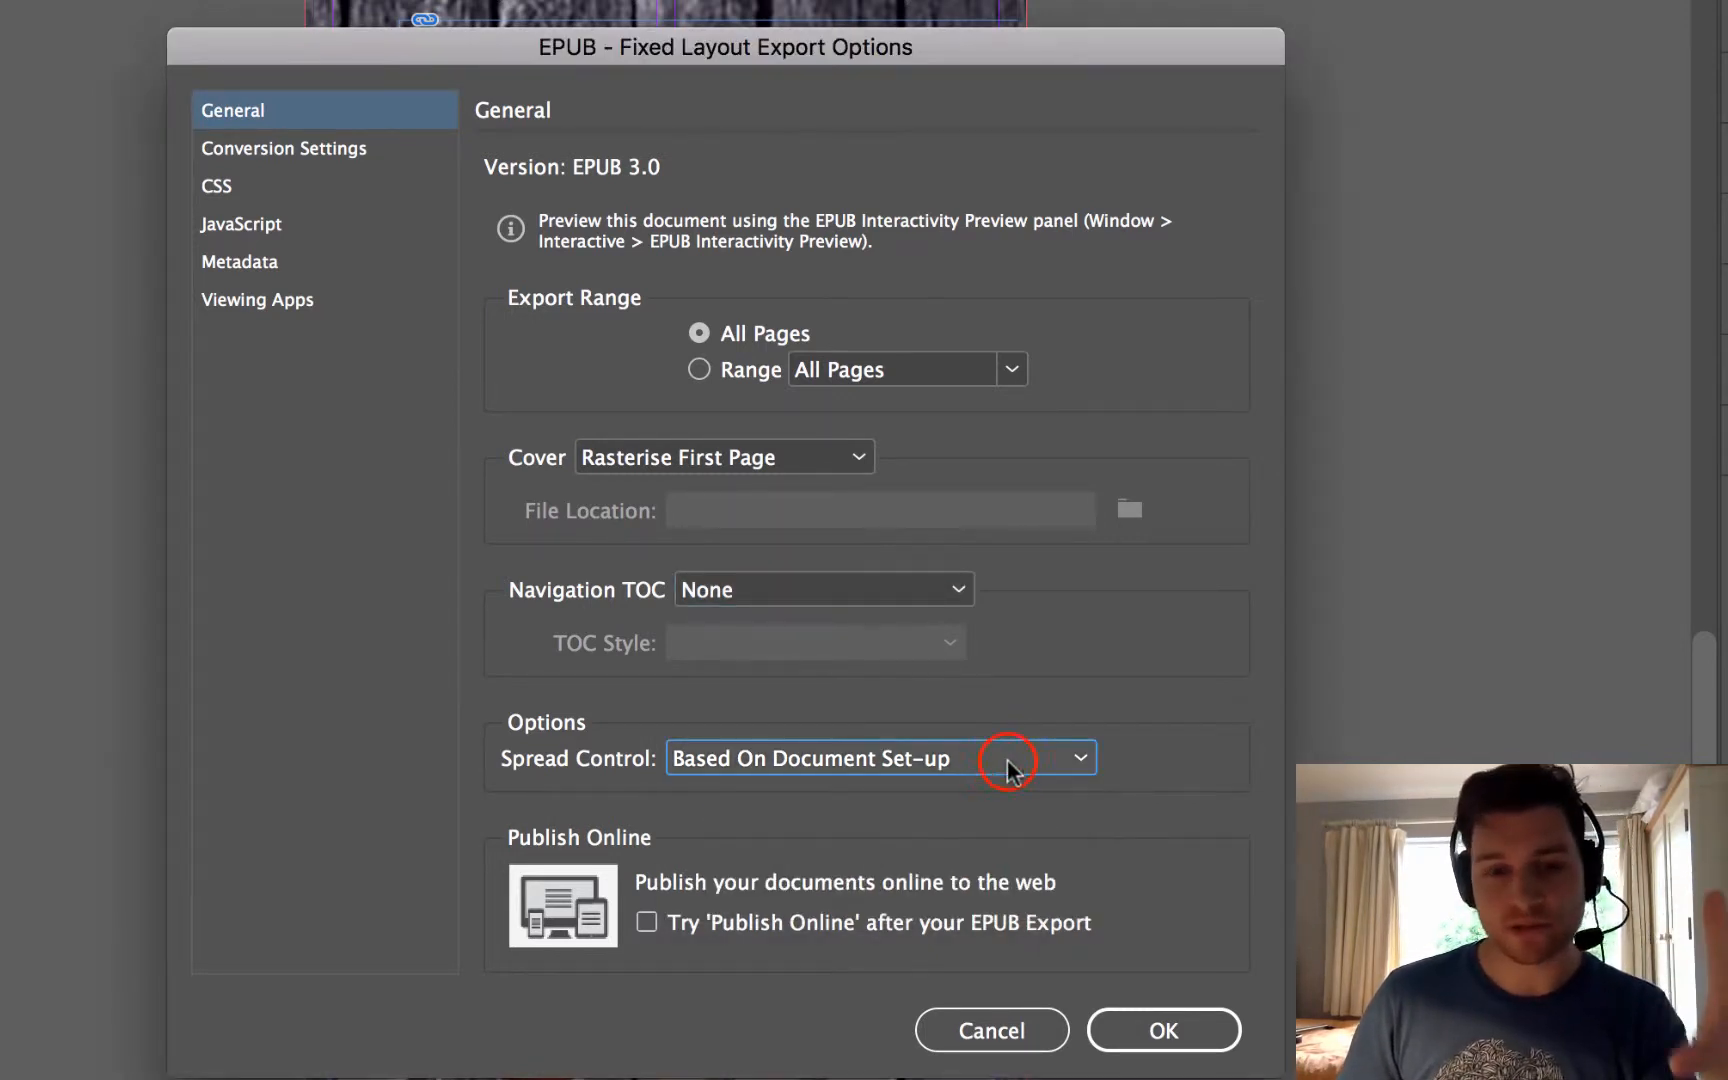
mouse_move(1156, 830)
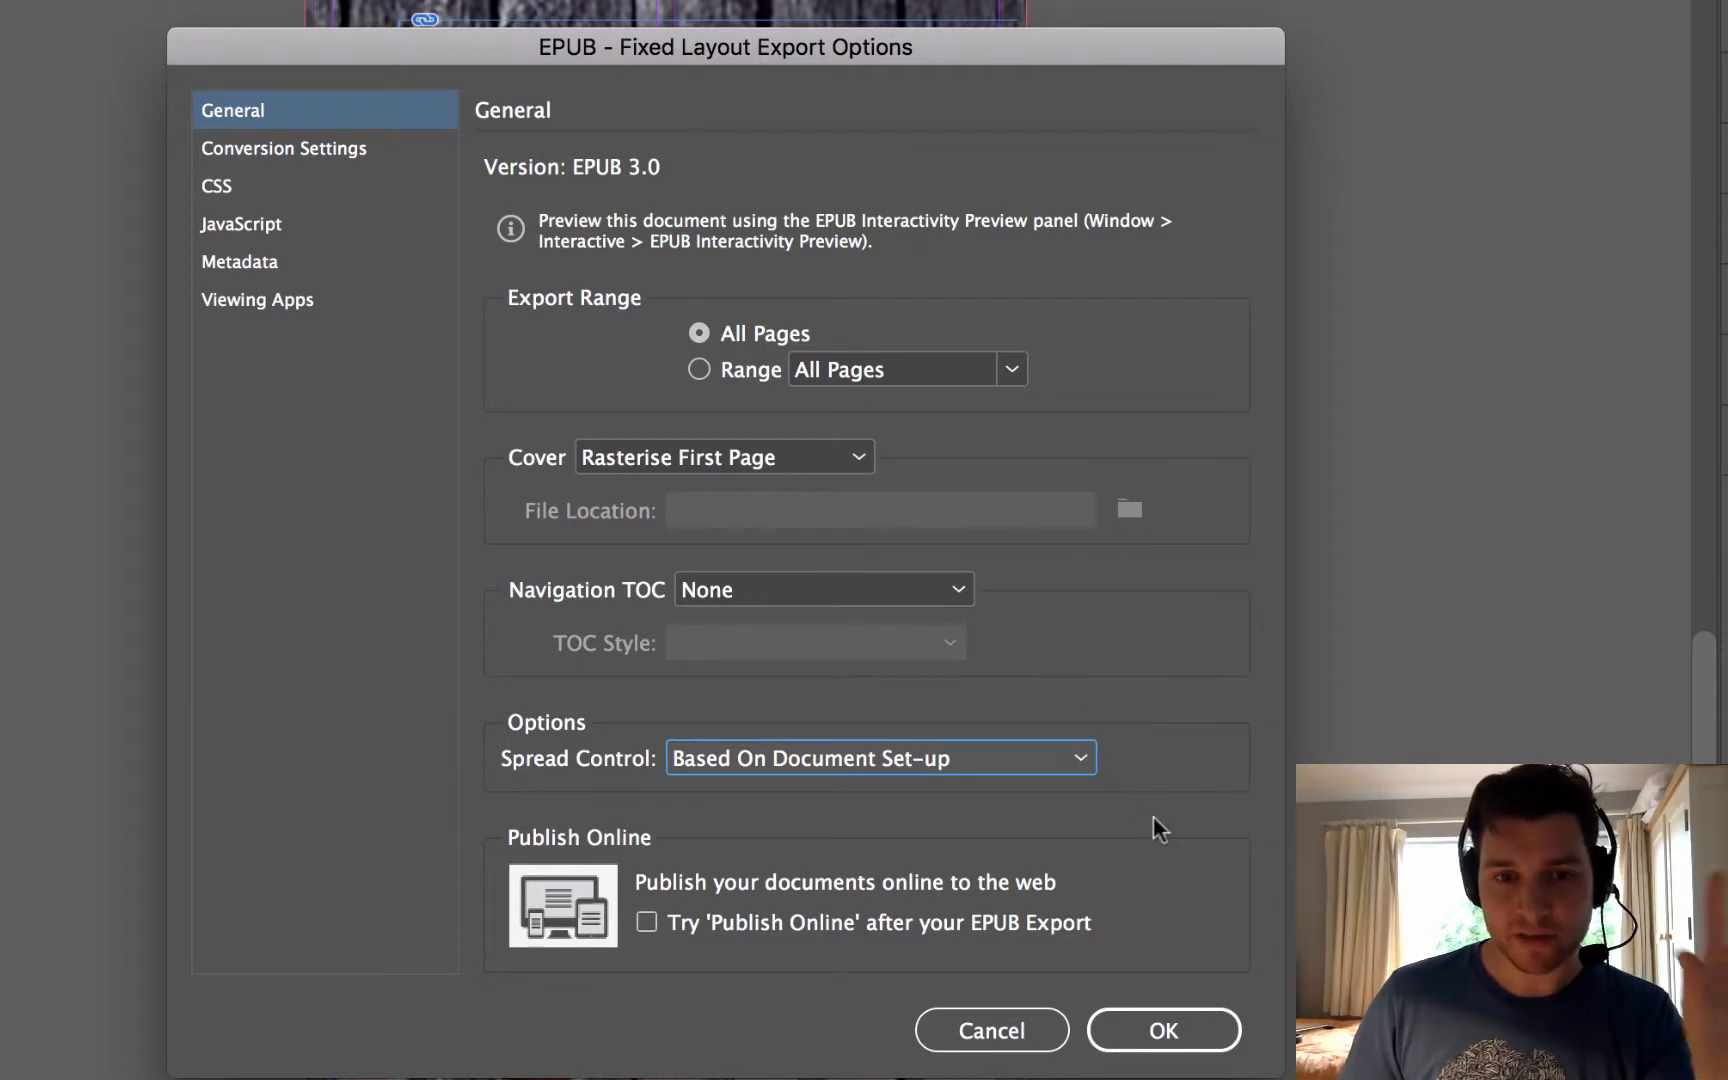
mouse_move(620, 908)
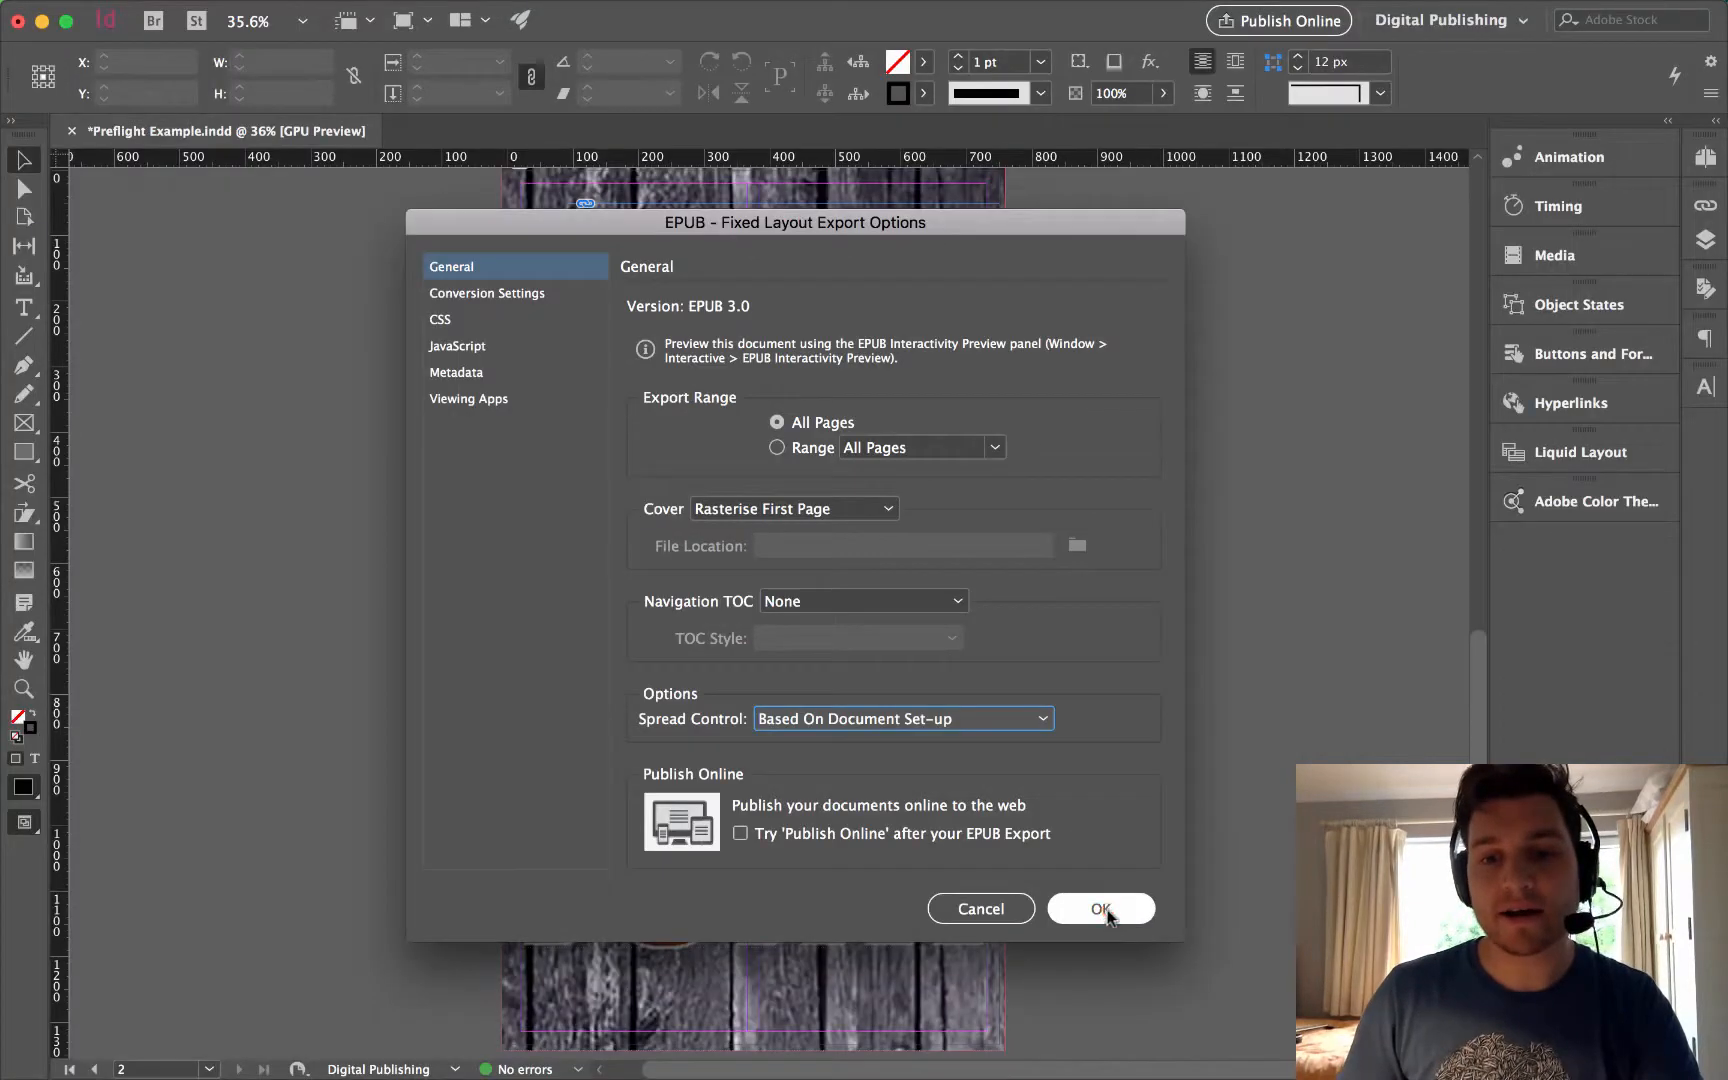
Finish the export and view the Test book's School of Junk cover in iBooks
click(1100, 908)
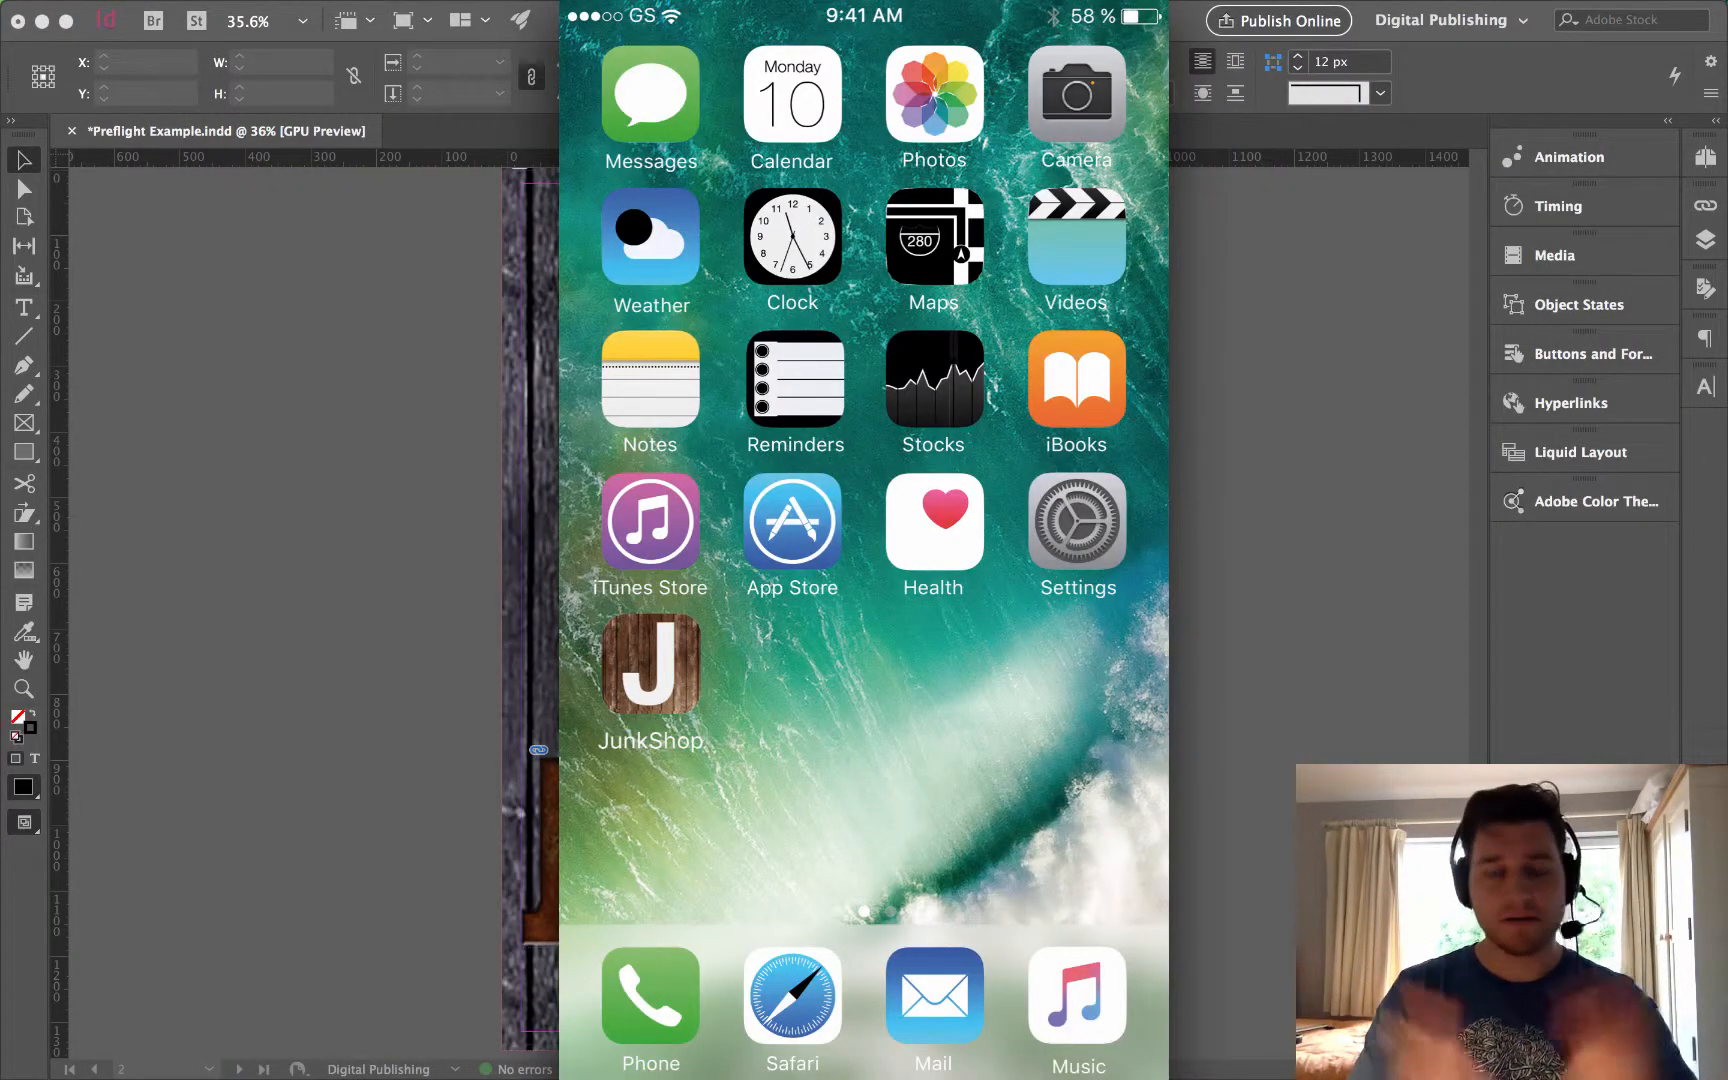
click(650, 662)
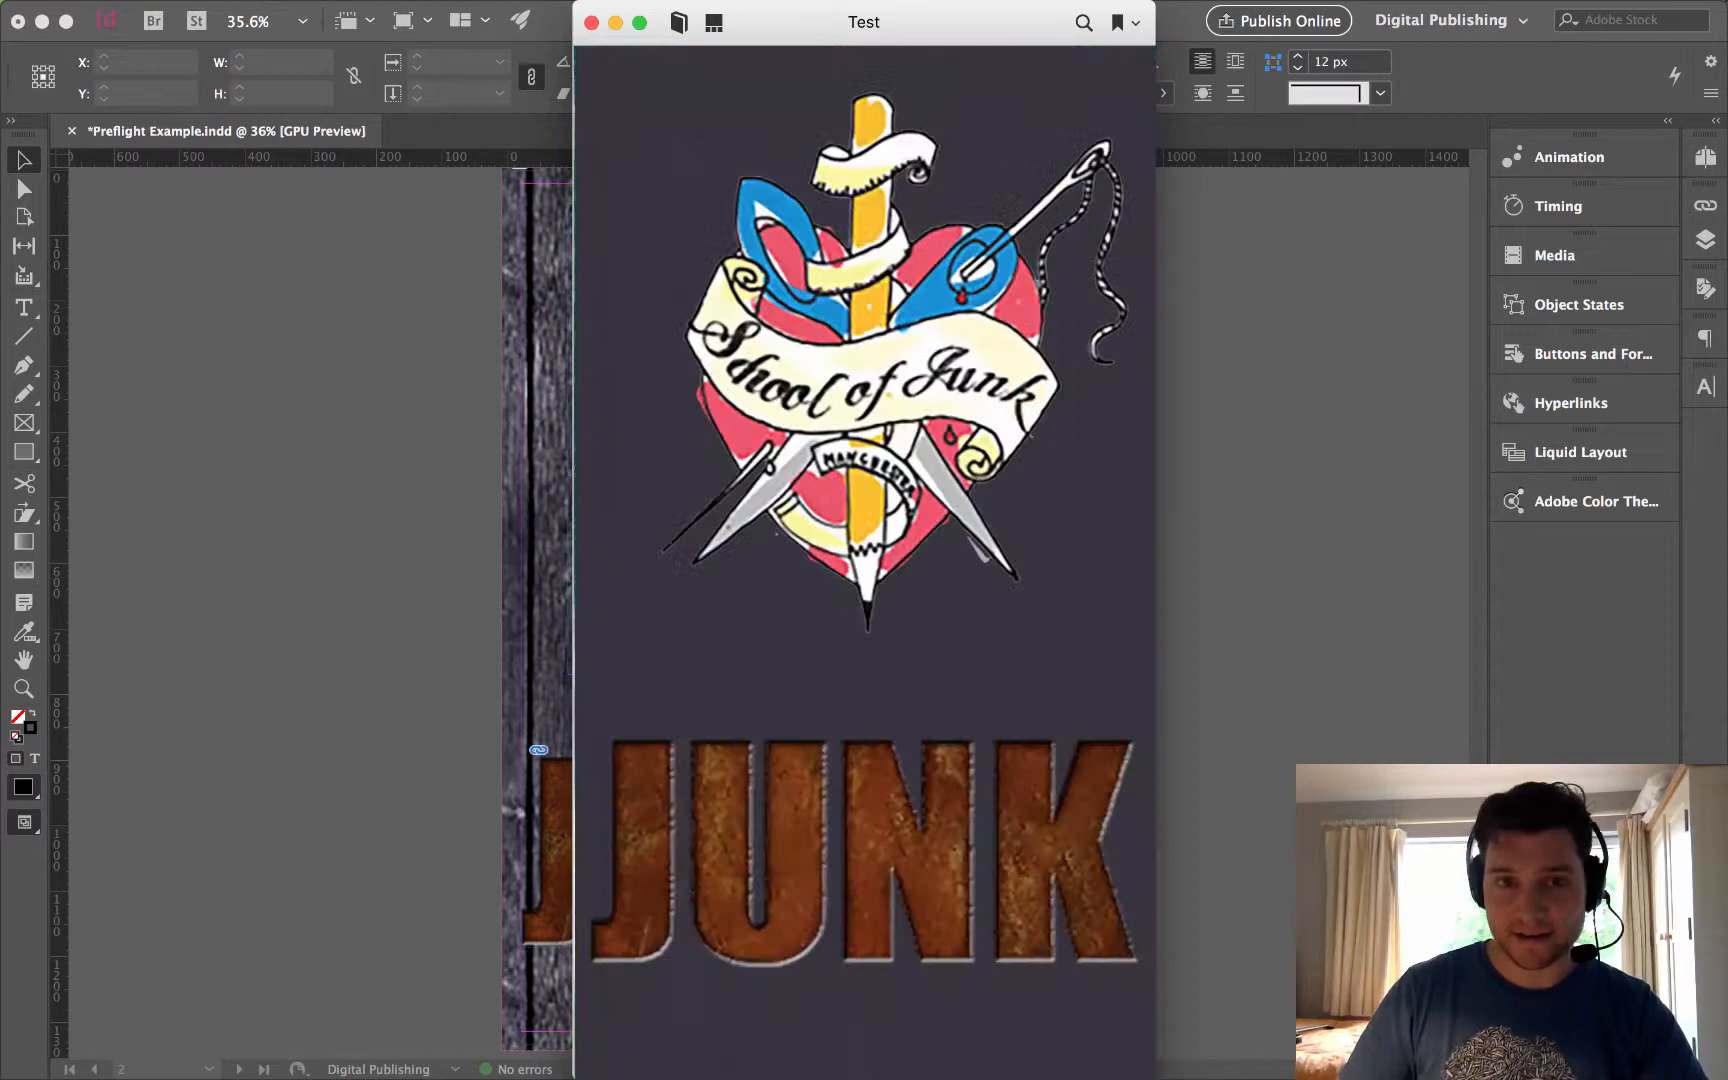